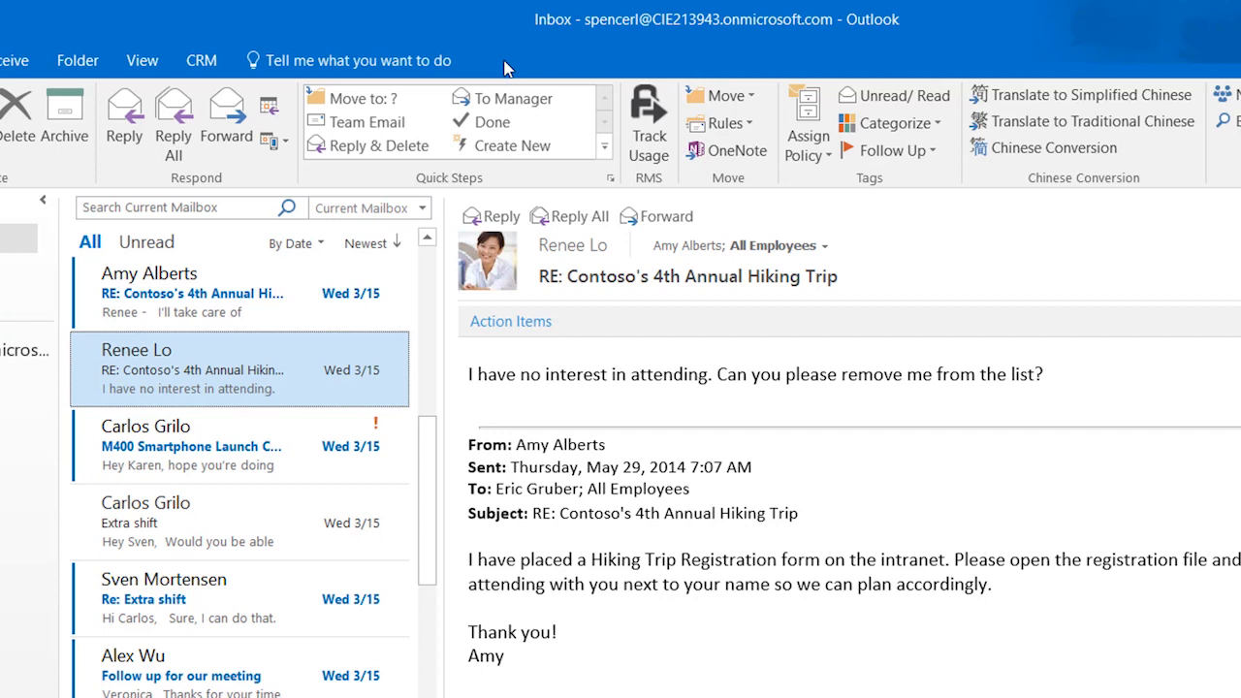
mouse_move(580, 221)
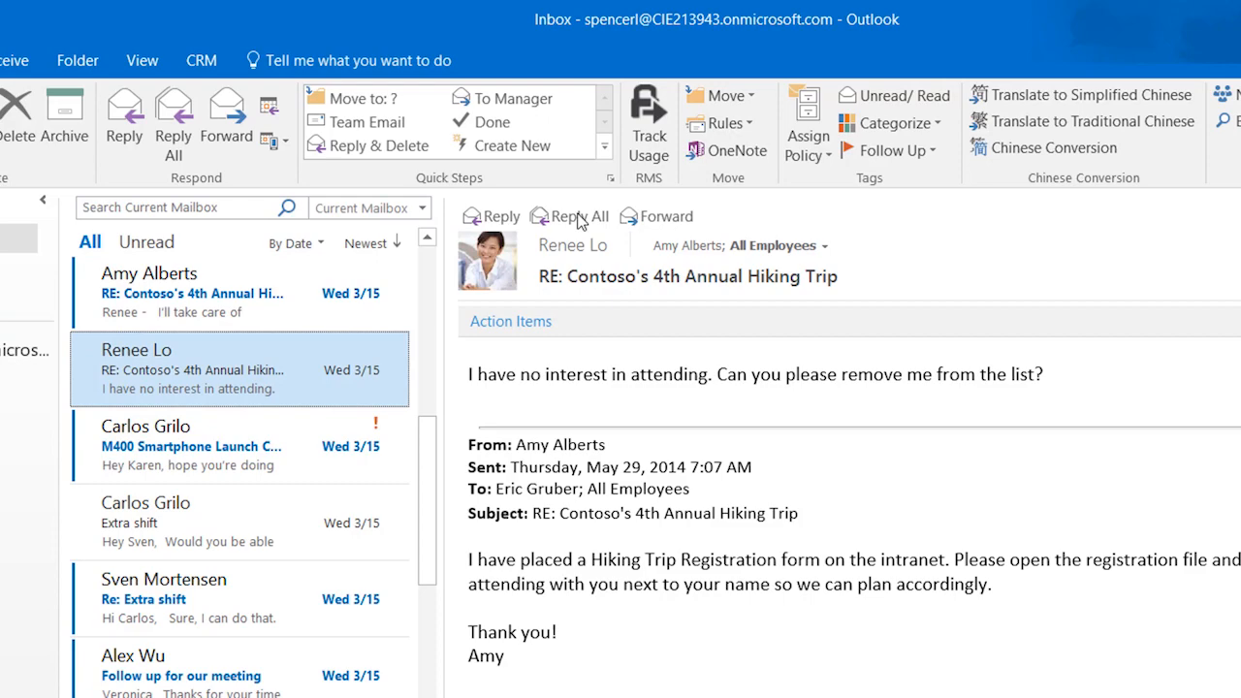
left_click(570, 215)
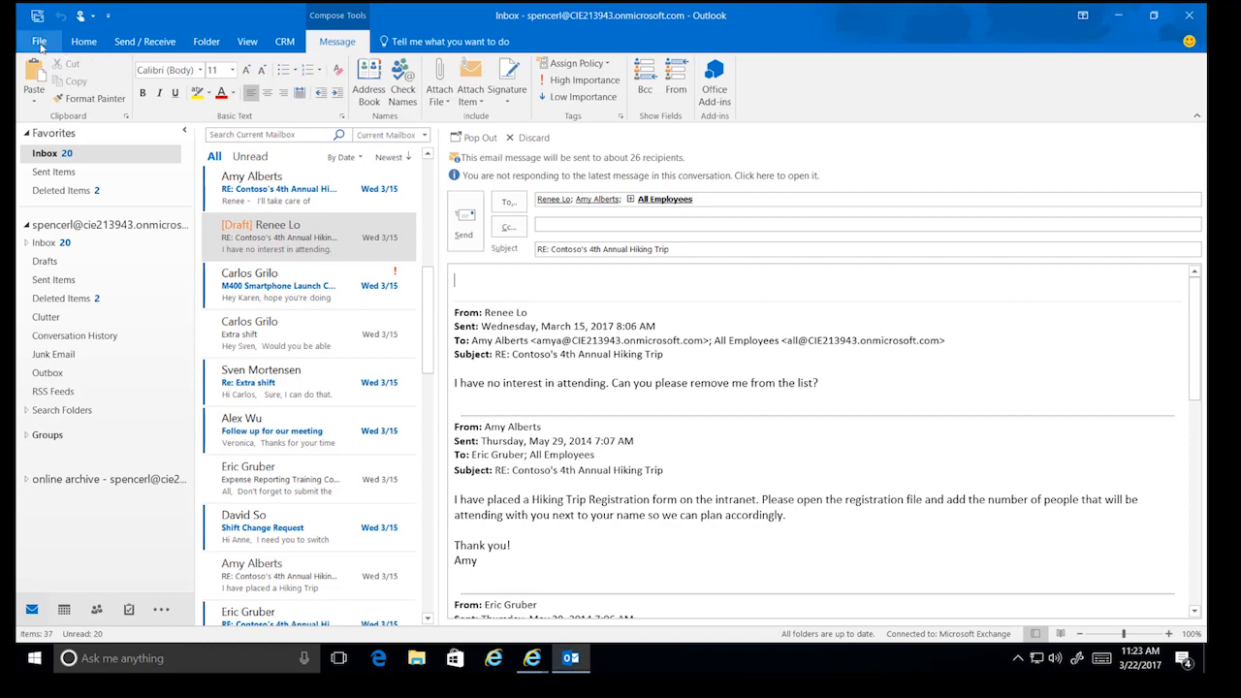
- Reach the Mail page of Outlook Options via File > Options, scrolled to the MailTips area
left_click(38, 41)
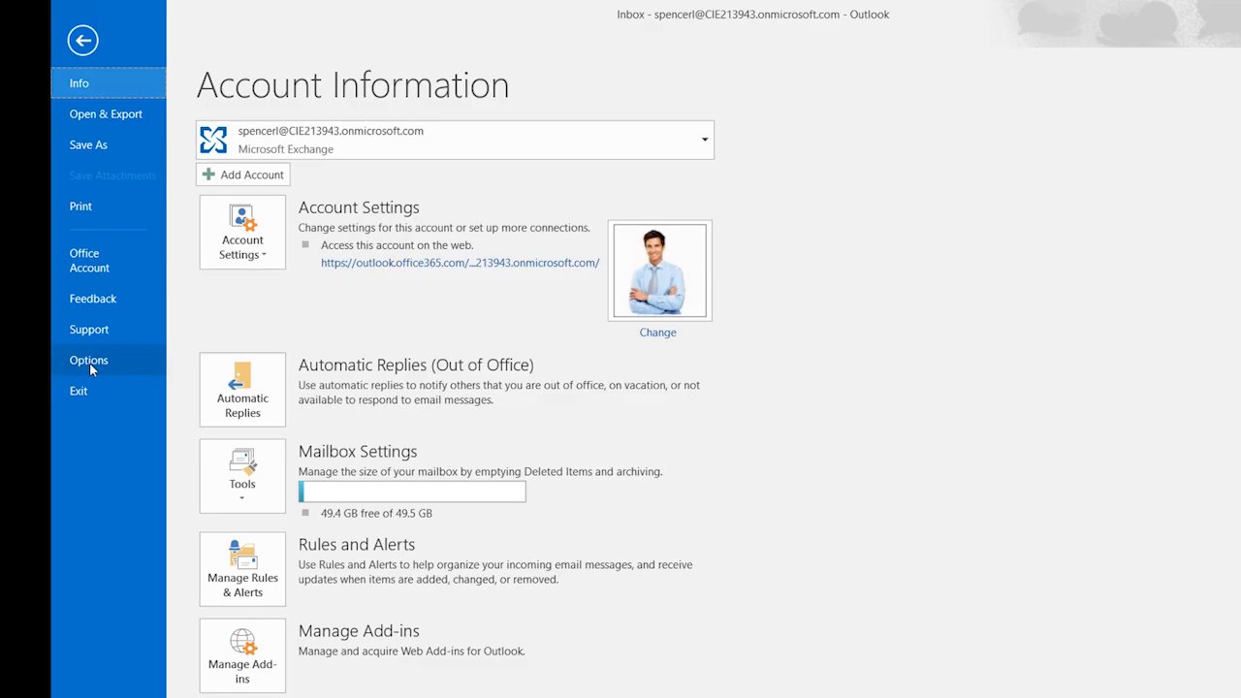
left_click(89, 359)
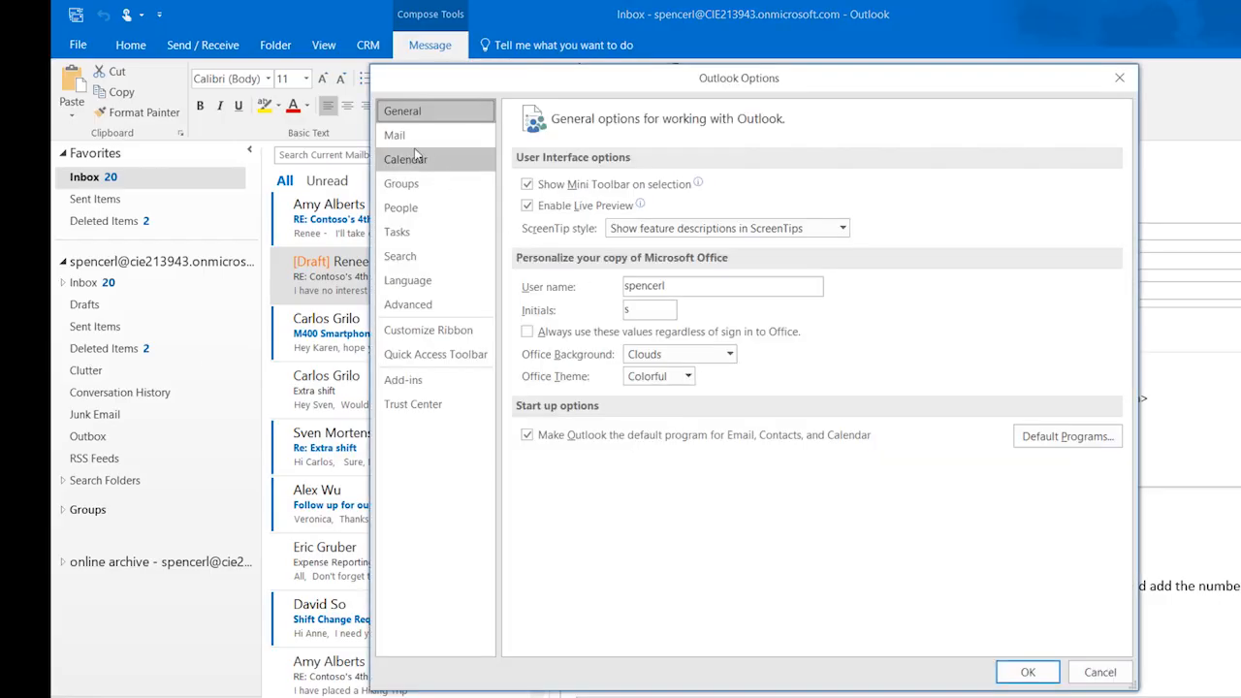
left_click(395, 135)
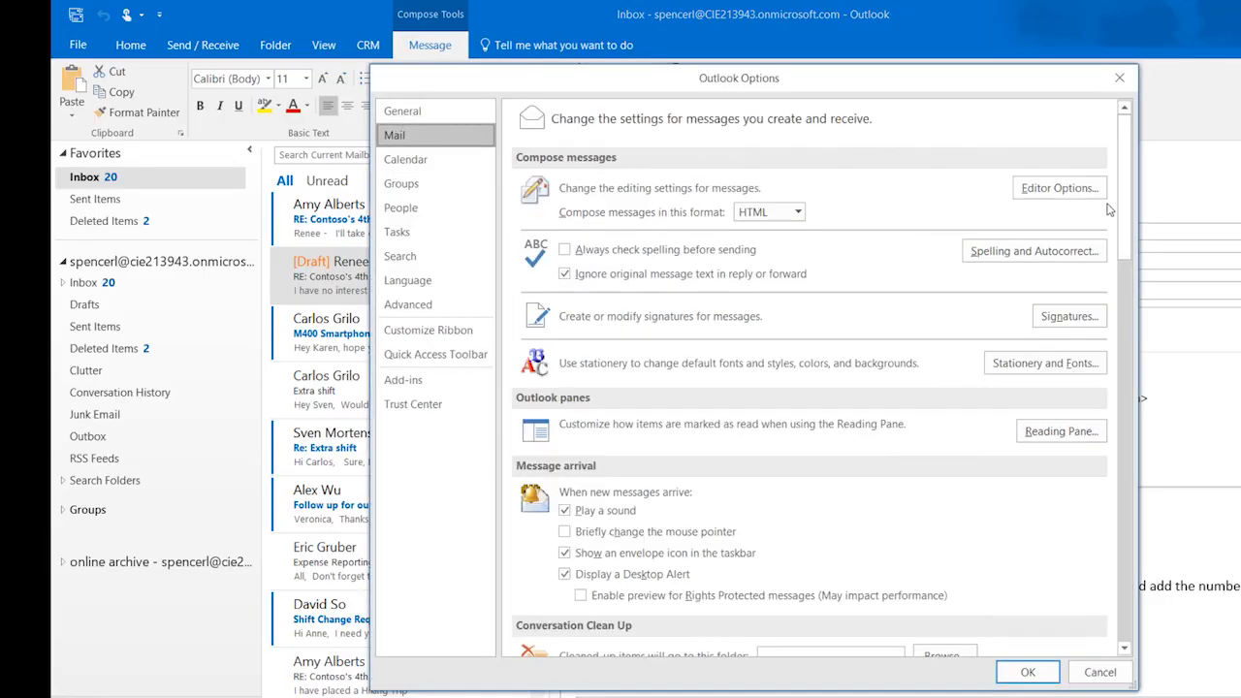
scroll("down", 3)
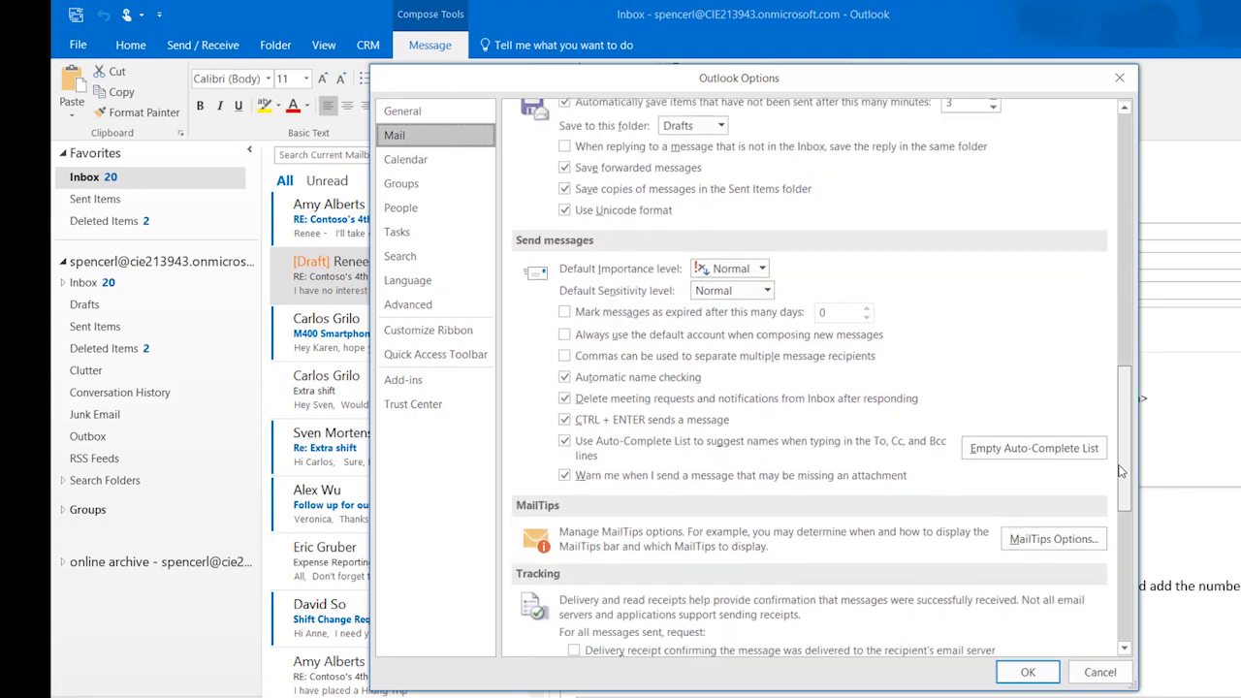
- In MailTips Options, choose 'Never display MailTips.' as the display setting
left_click(1053, 539)
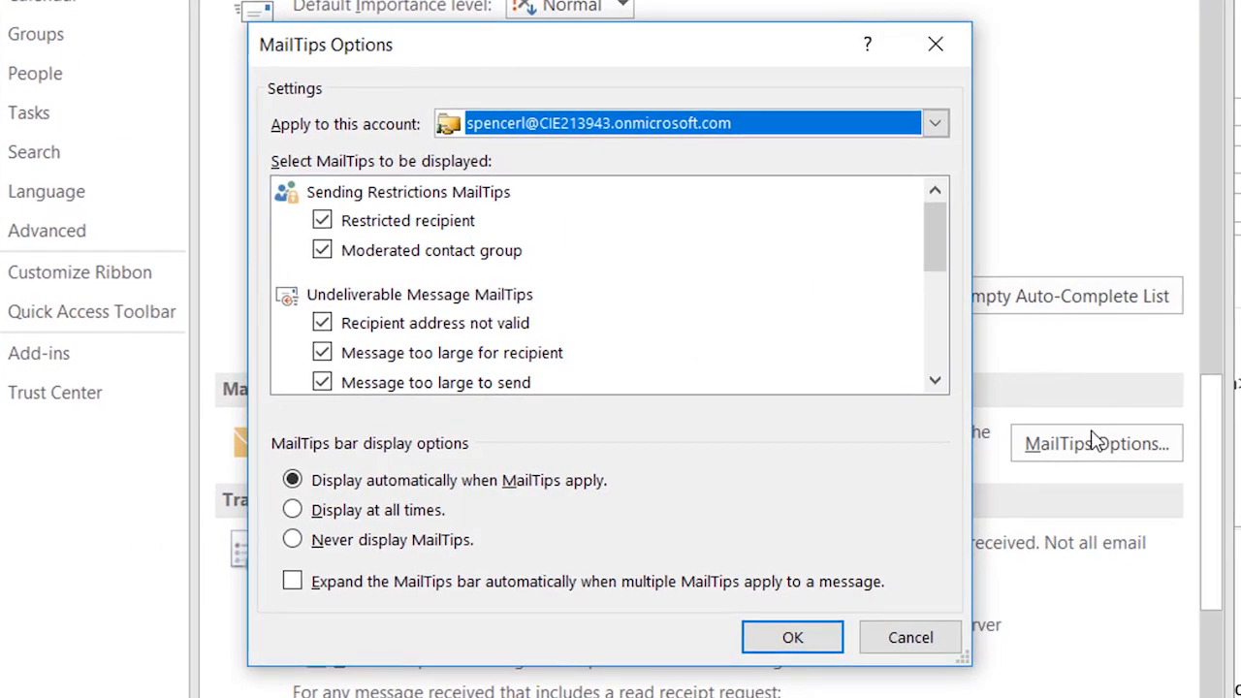
mouse_move(647, 364)
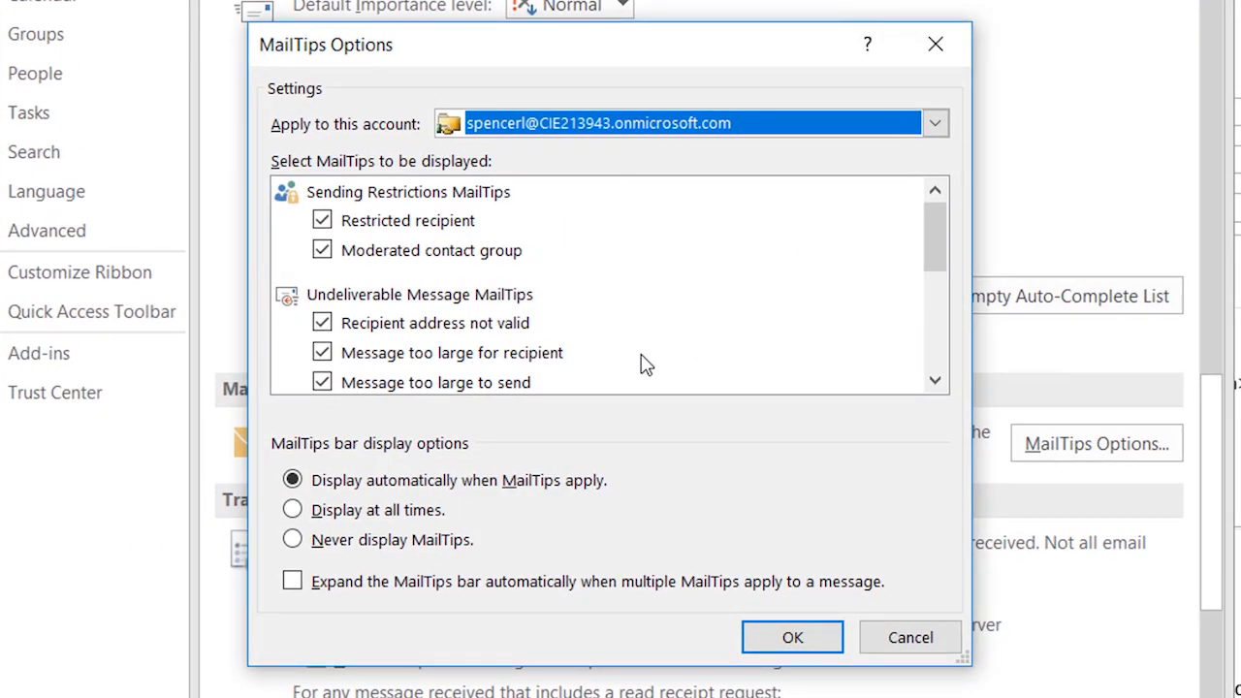
mouse_move(666, 445)
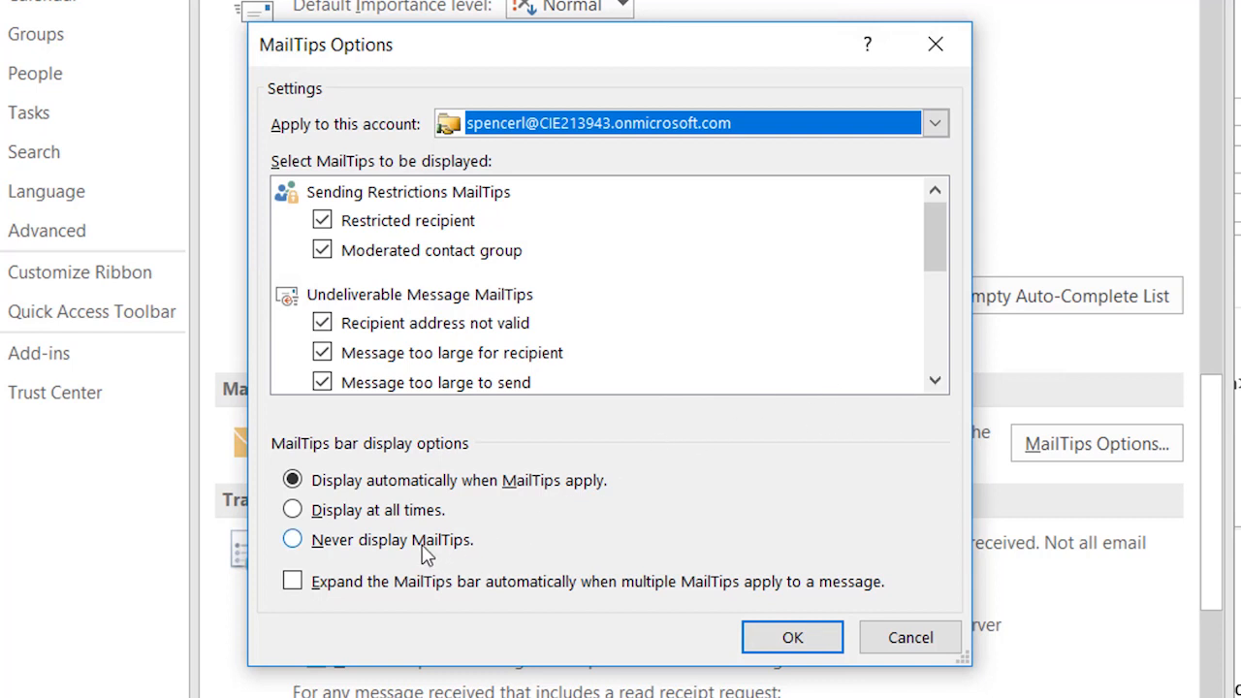
left_click(290, 539)
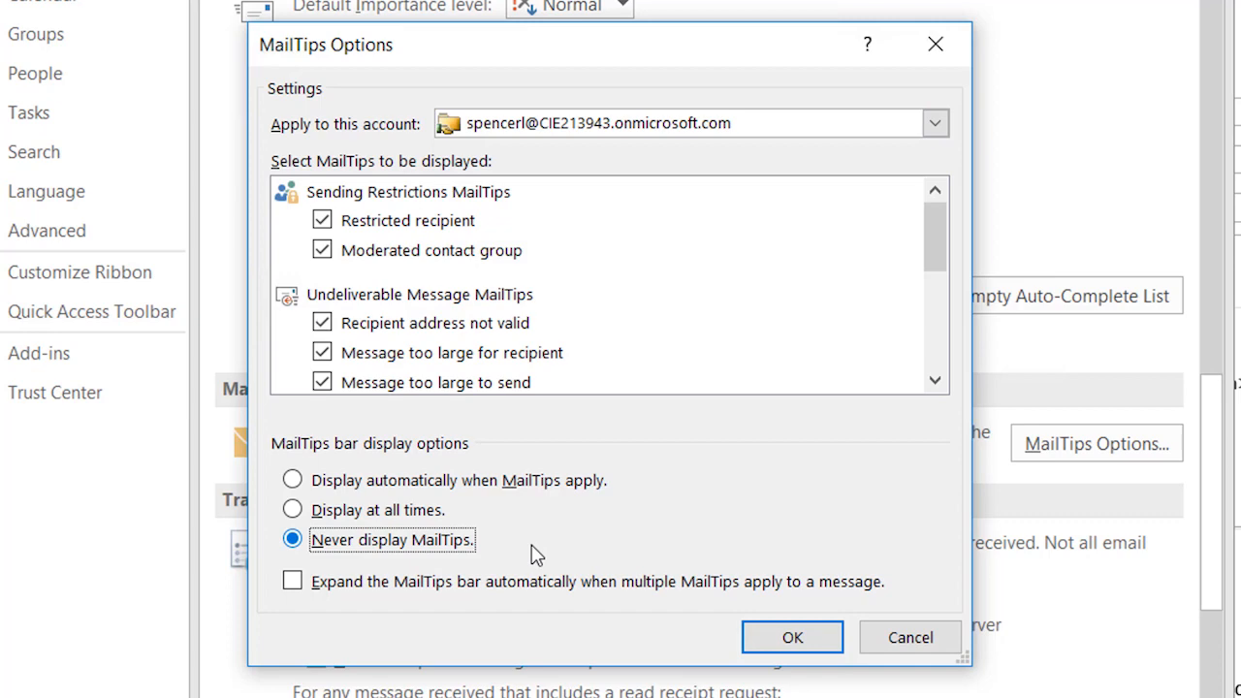